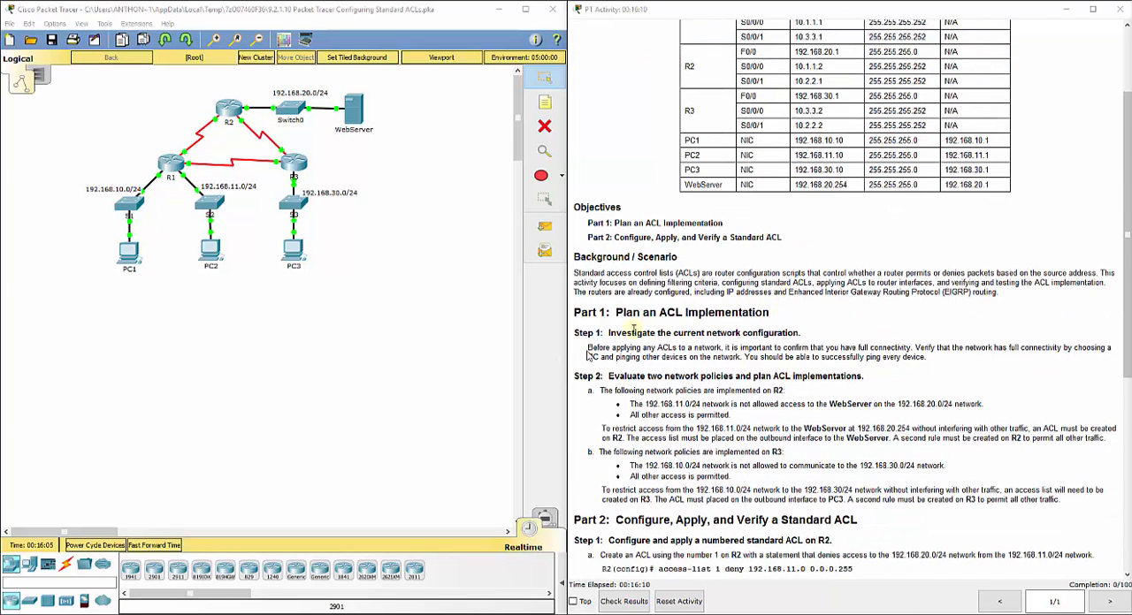
# - On R2, list the access-list 1 options (deny, permit, remark) with 'access-list 1 ?'
pyautogui.scroll(-3)
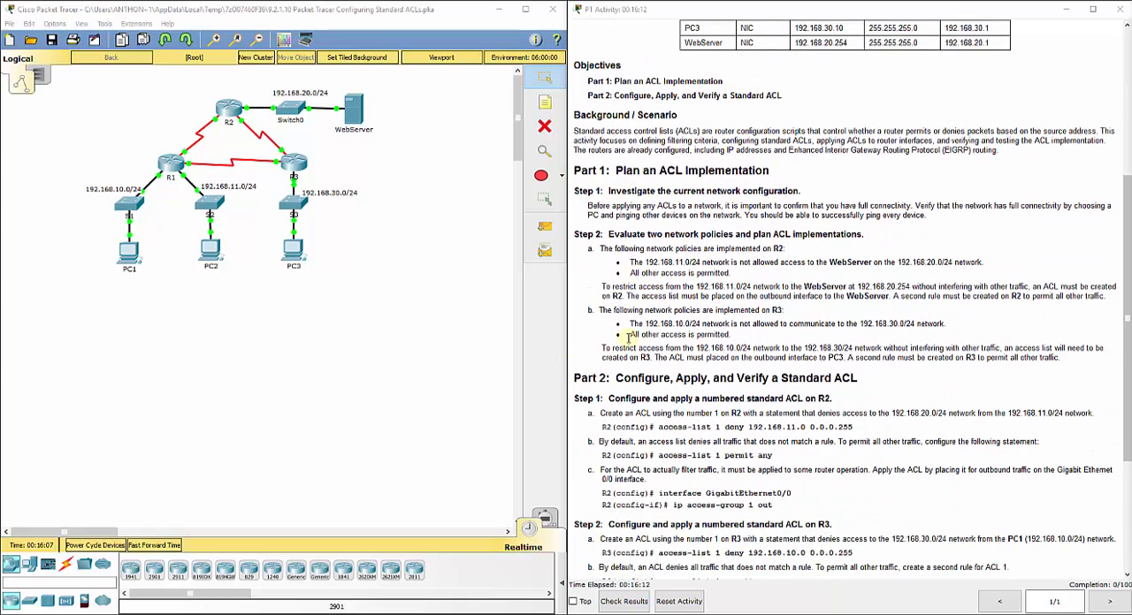
pyautogui.moveTo(599, 330)
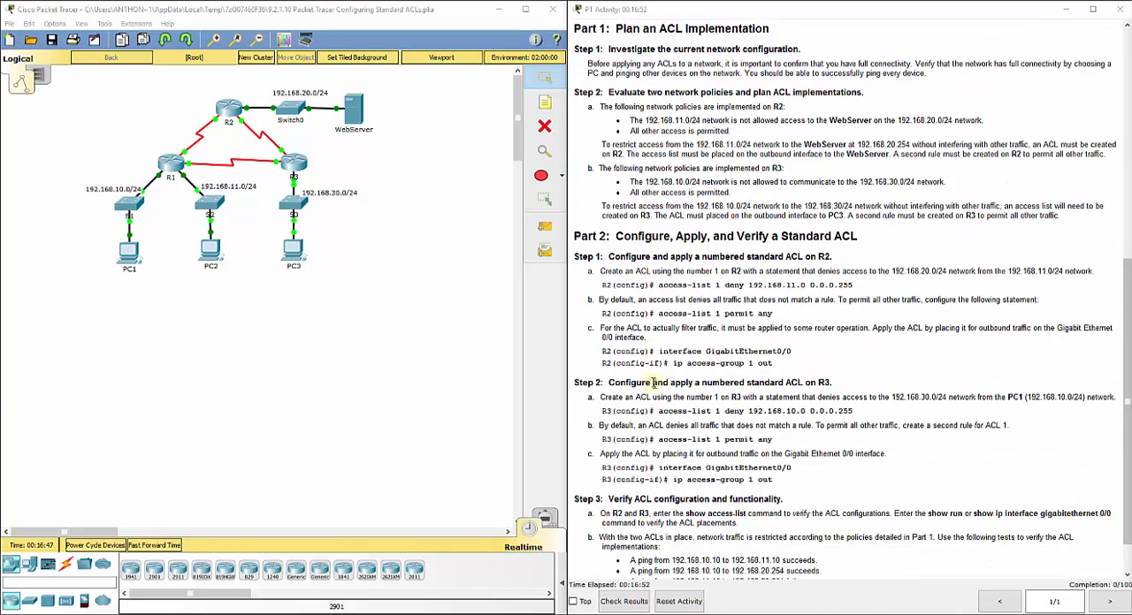
pyautogui.scroll(-3)
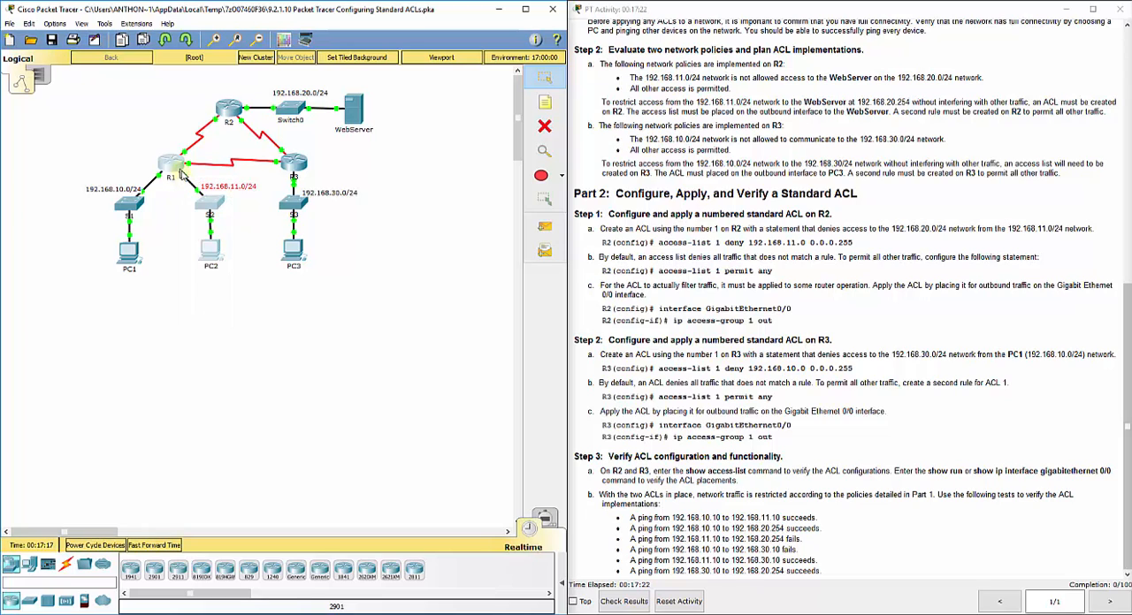
pyautogui.moveTo(212, 228)
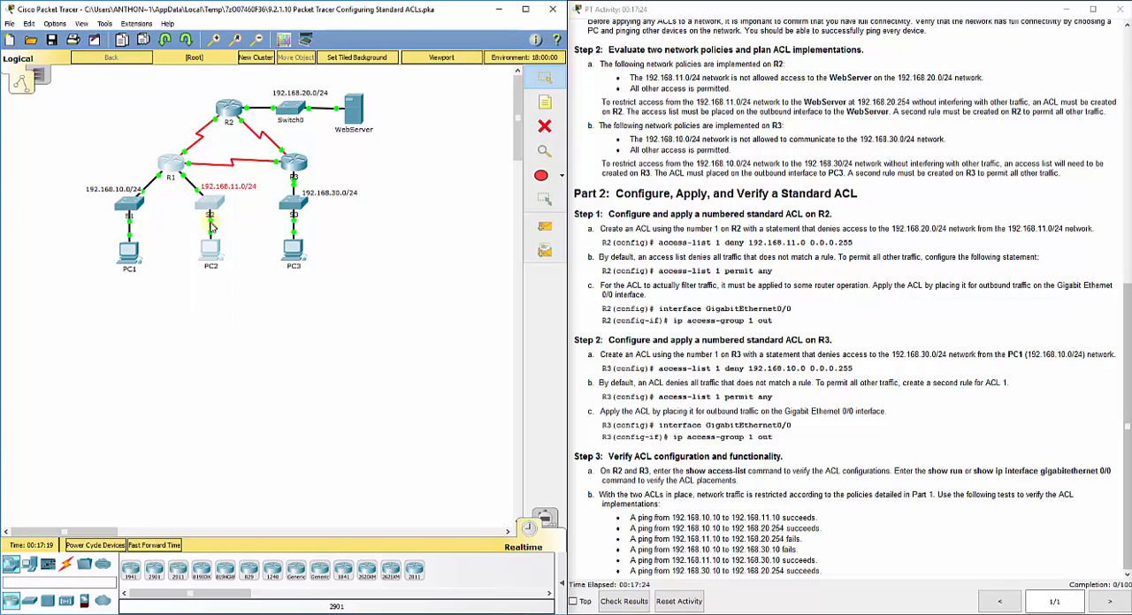
pyautogui.moveTo(209, 214)
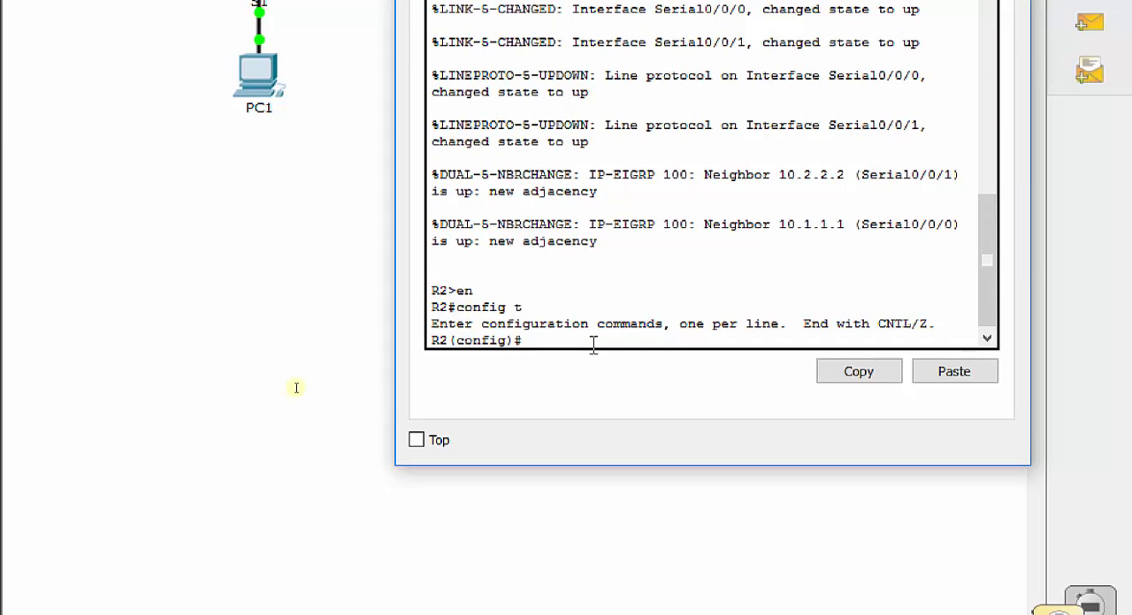
pyautogui.write('access-list')
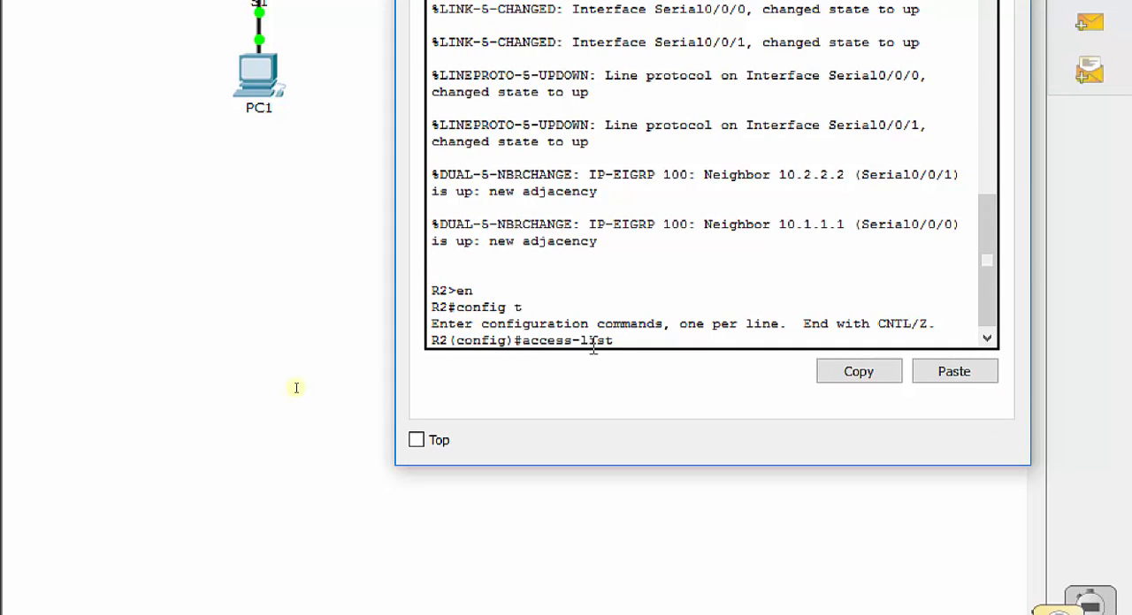
pyautogui.write('1')
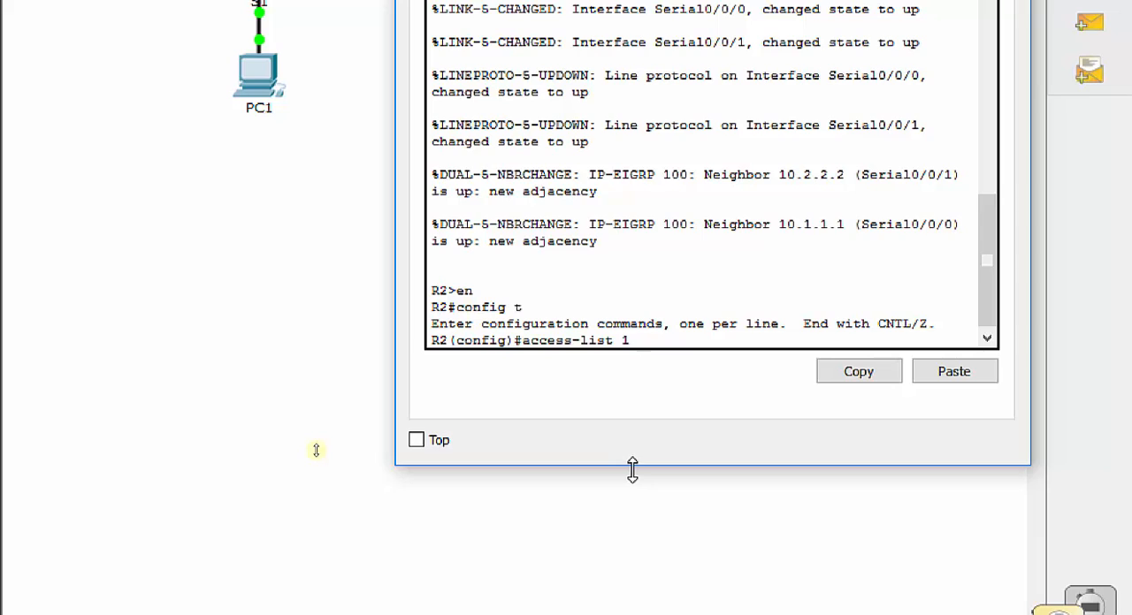
pyautogui.write('" "')
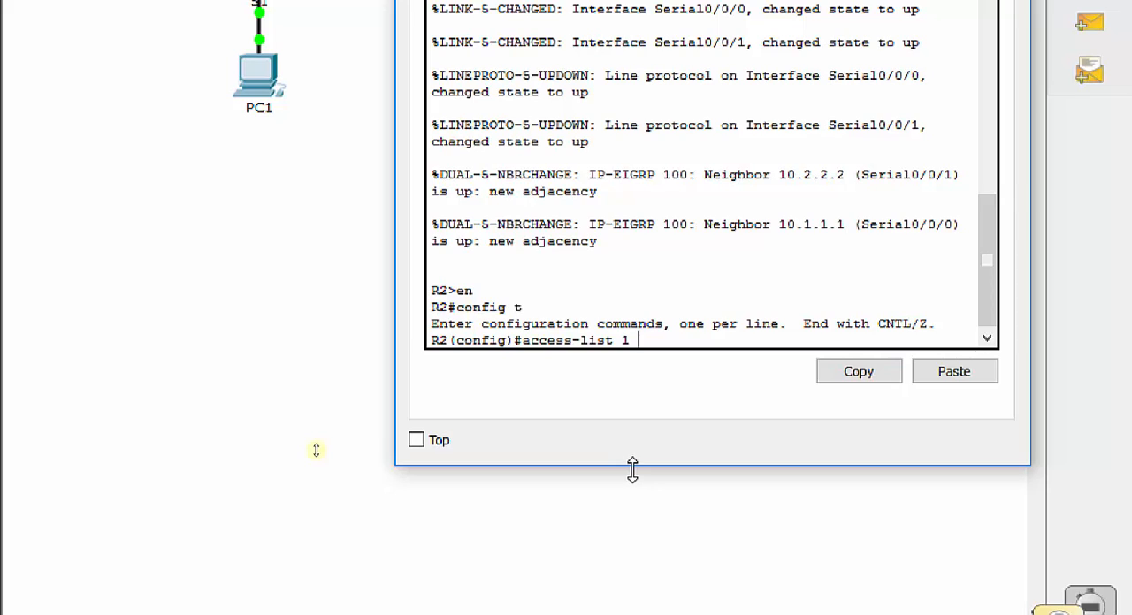
pyautogui.write('?')
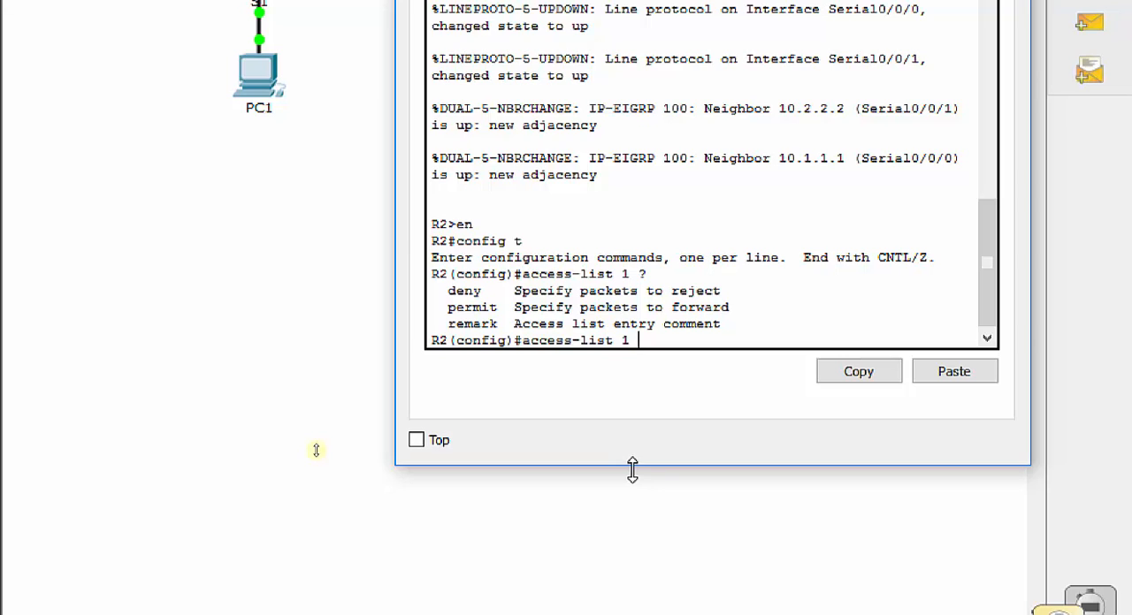
# - Add the R2 rule access-list 1 deny 192.168.11.0 0.0.0.255
pyautogui.write('dent')
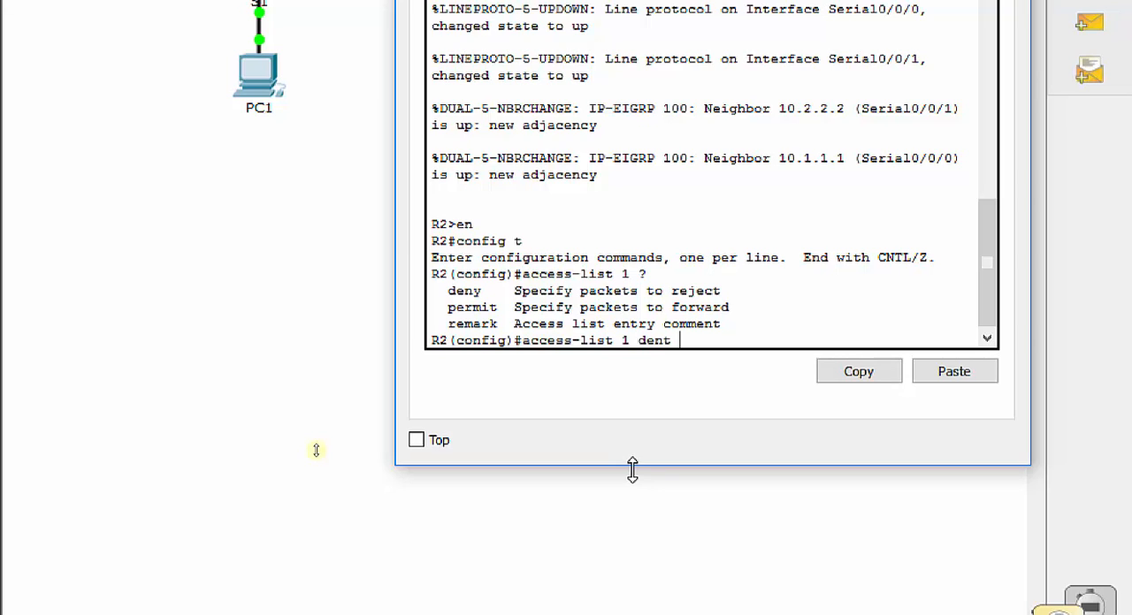
pyautogui.write('deny')
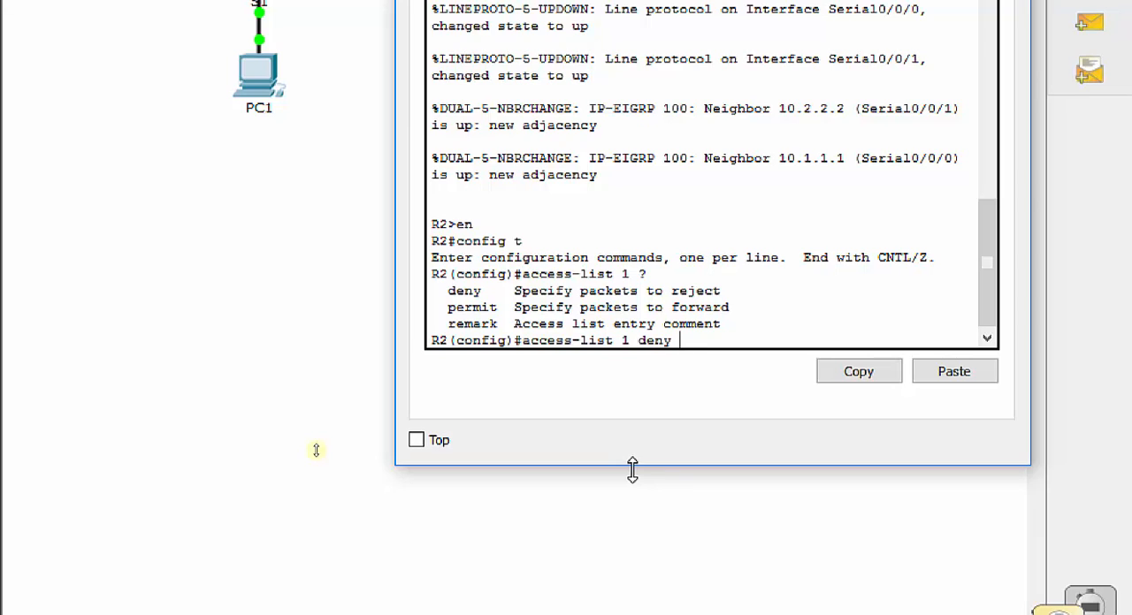
pyautogui.write('192.168')
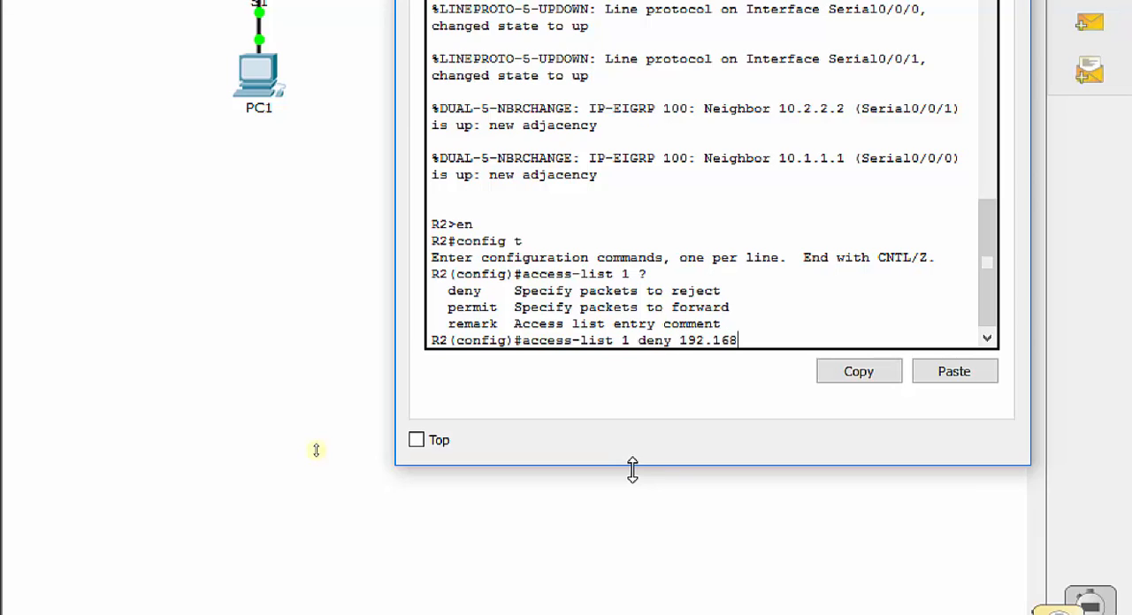
pyautogui.write('.11.0')
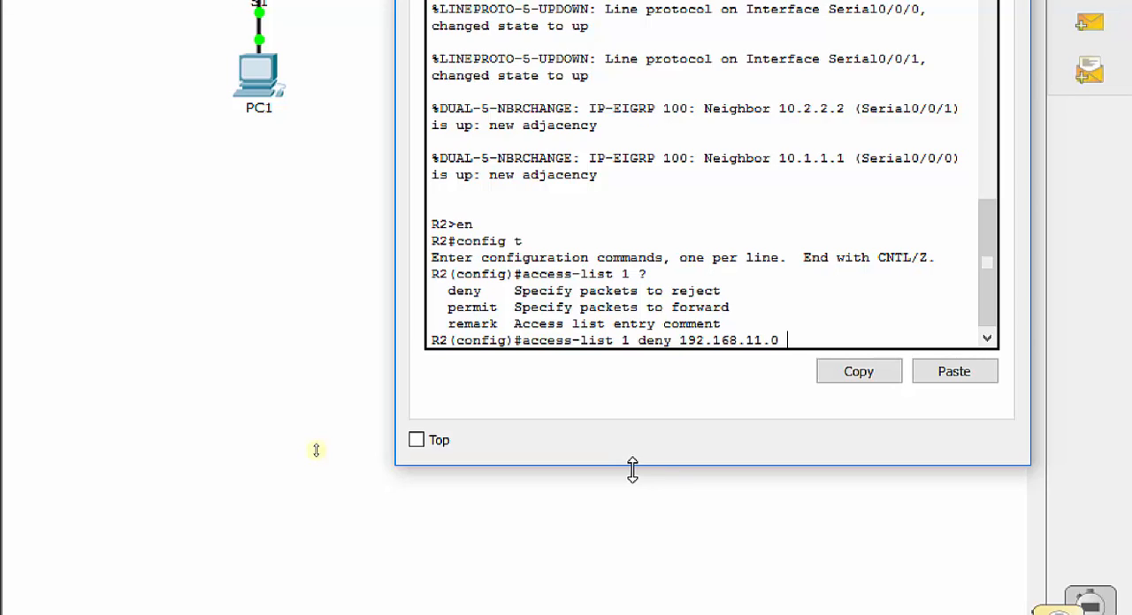
pyautogui.write('0.0.0.255')
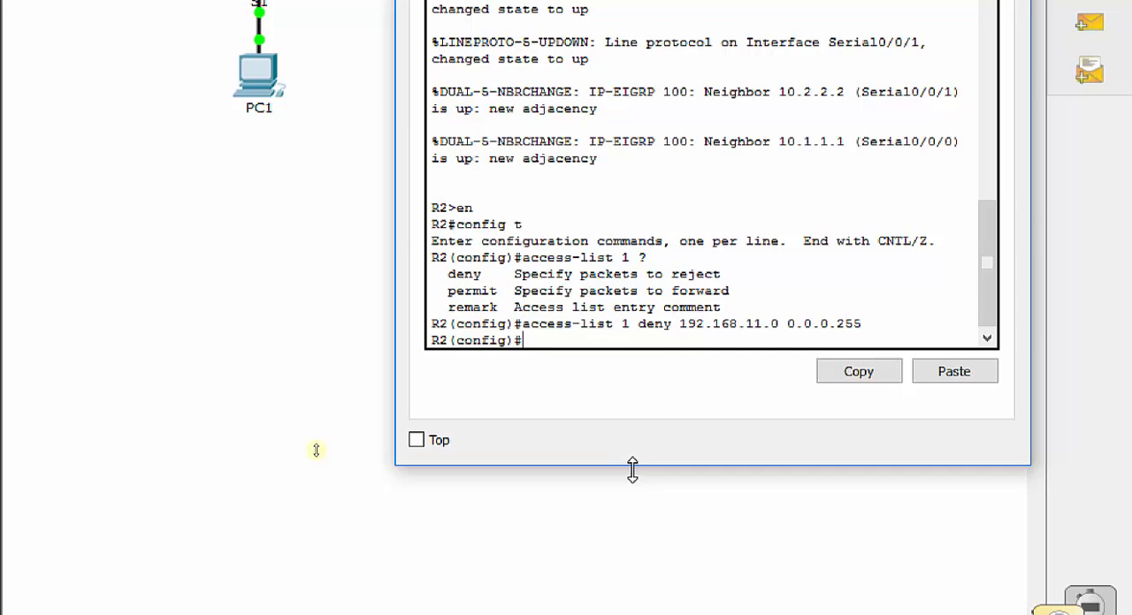
# - Add the R2 rule access-list 1 permit any
pyautogui.write('access')
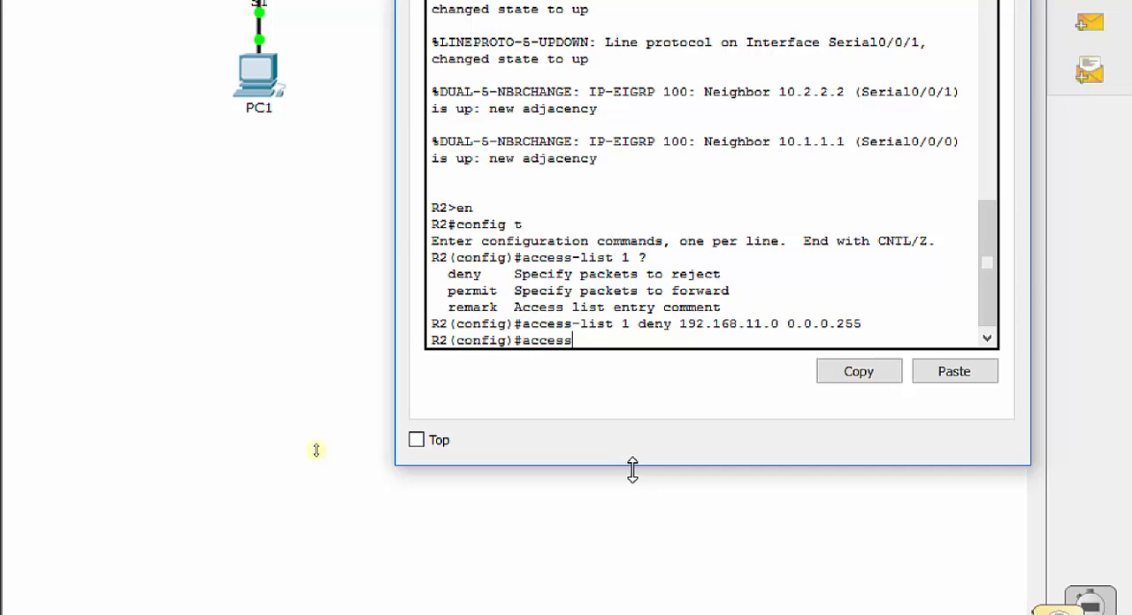
pyautogui.write('-list 1')
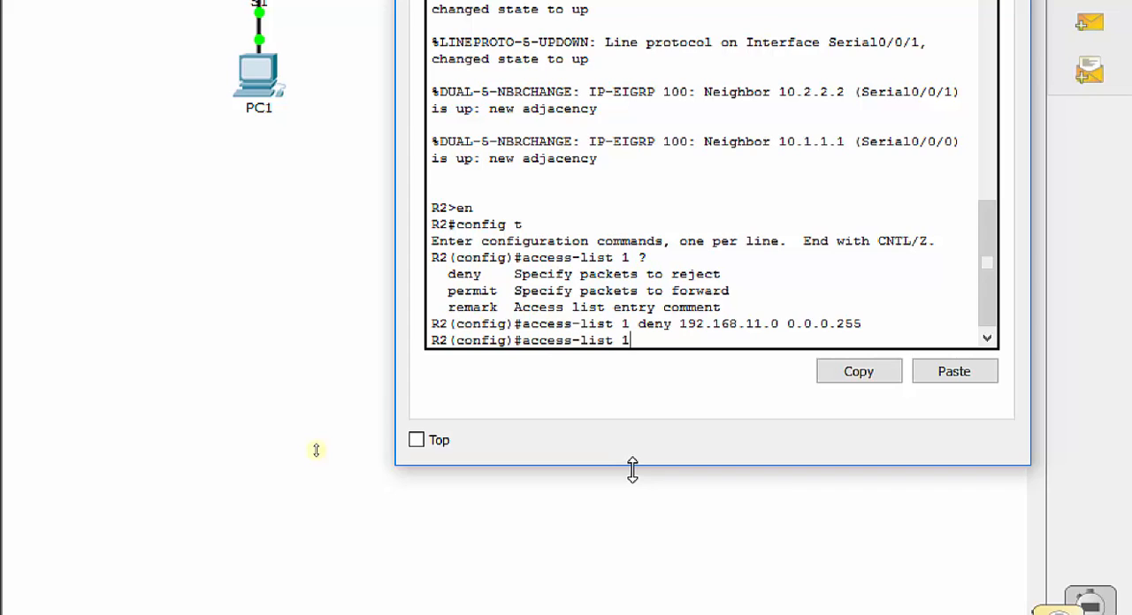
pyautogui.write('permit any')
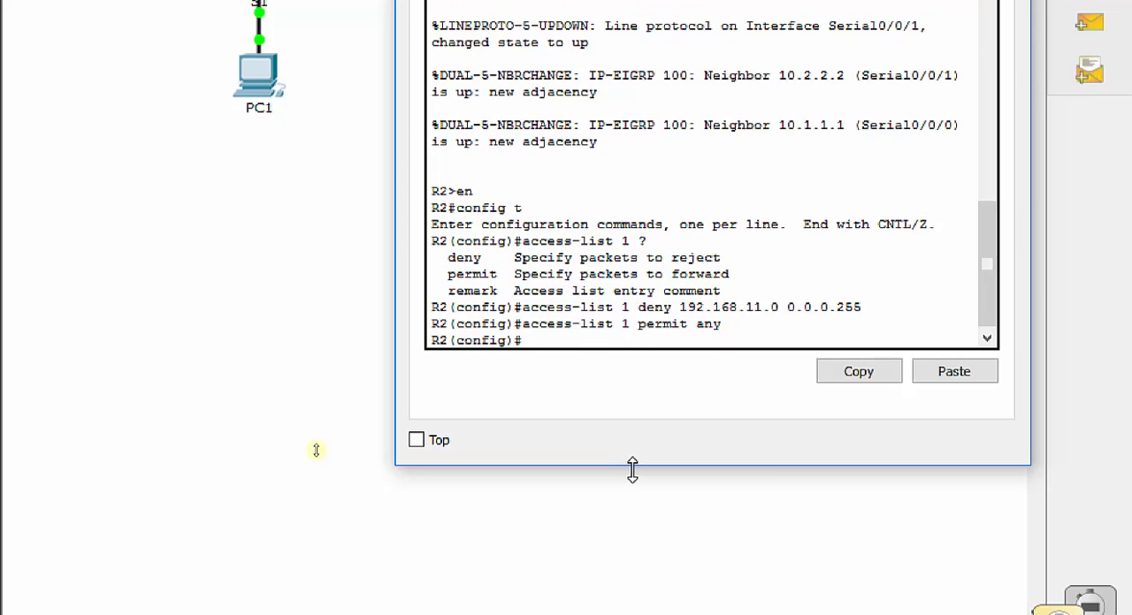
# - Clear the unneeded access-list deny all line on R2
pyautogui.write('access-list 1')
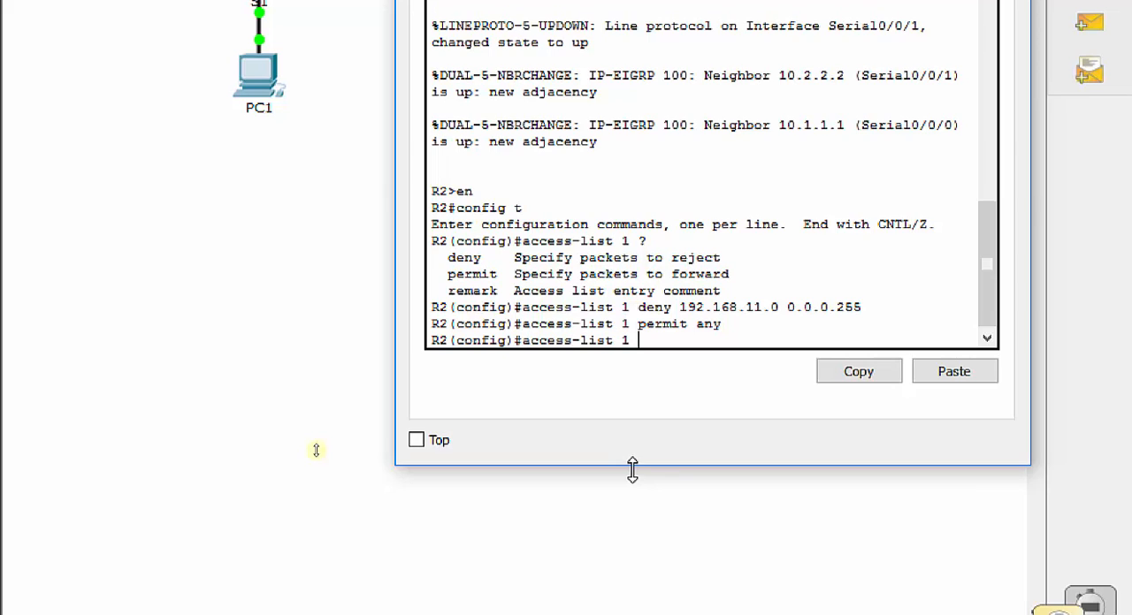
pyautogui.write('deny all')
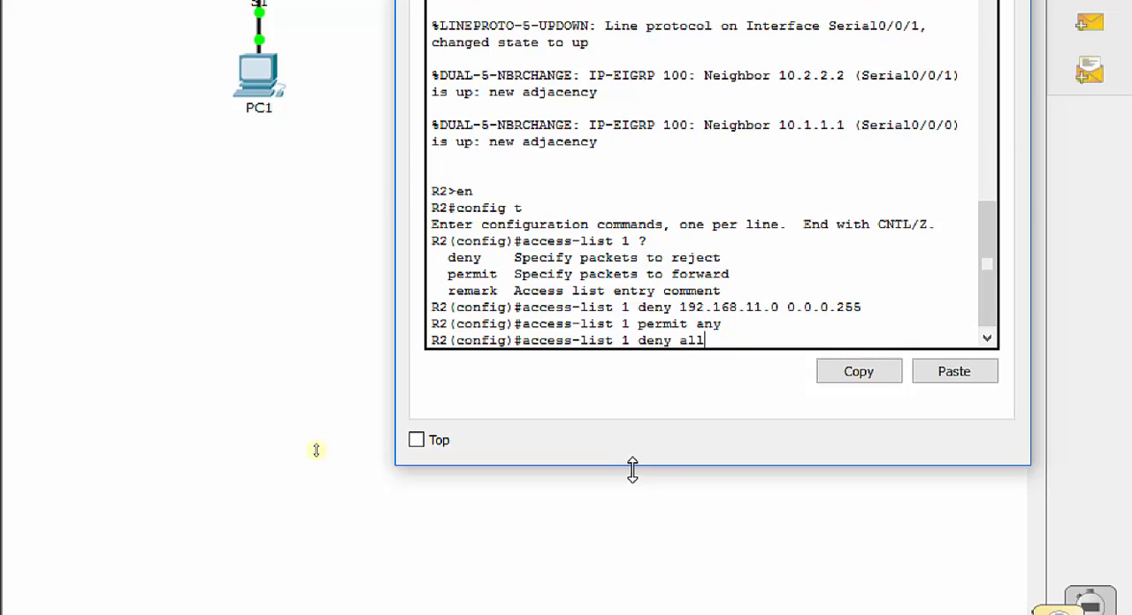
pyautogui.write('any')
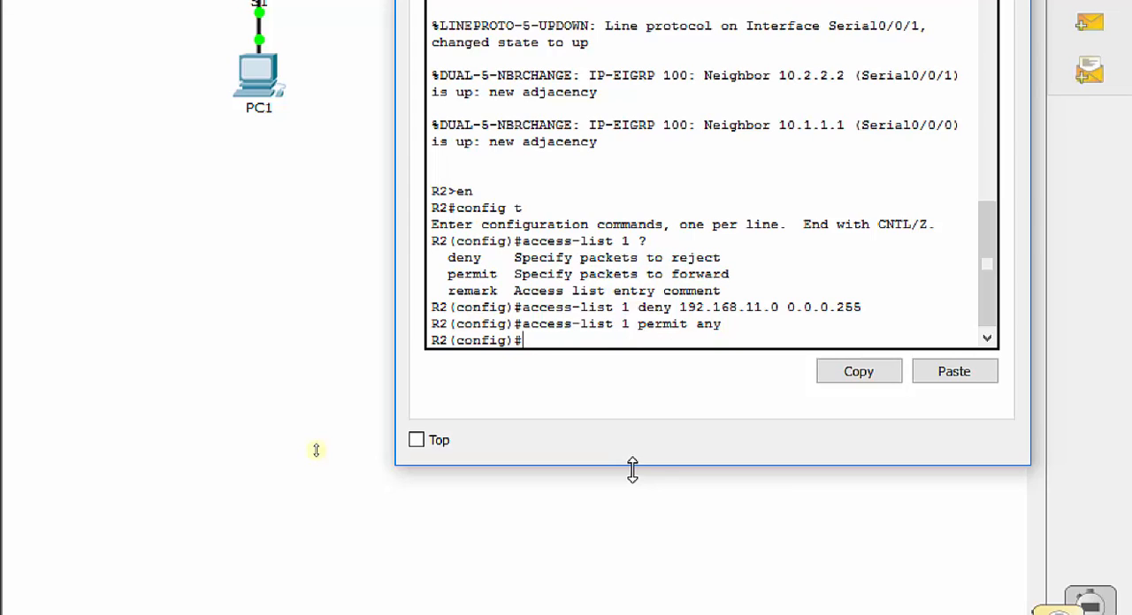
# - Apply access-list 1 outbound on R2's g0/0 with ip access-group 1 out
pyautogui.write('int g0/0')
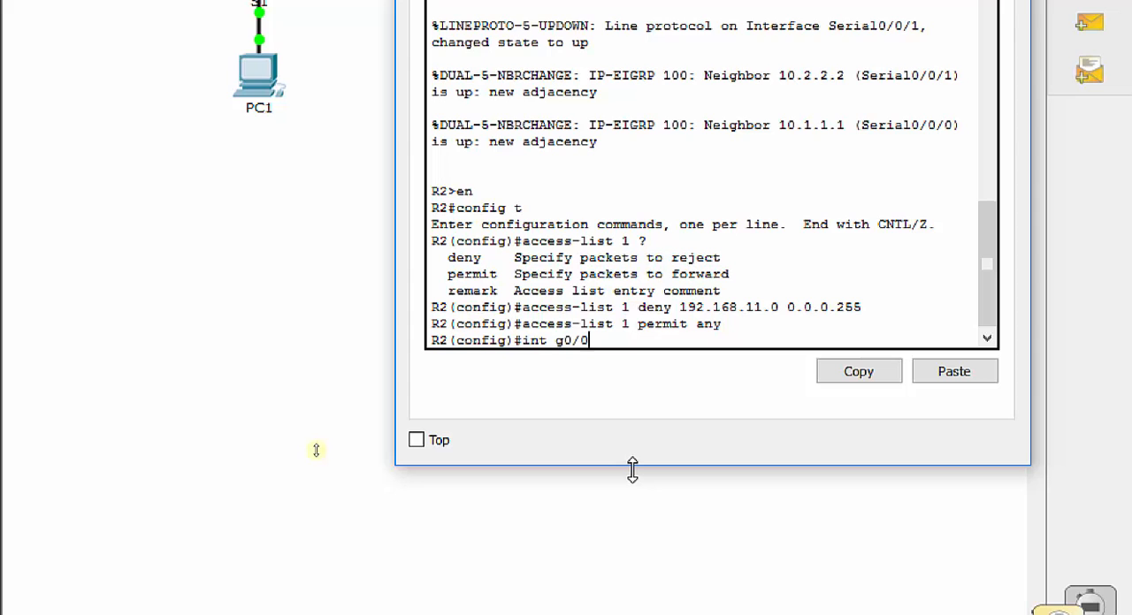
pyautogui.press('enter')
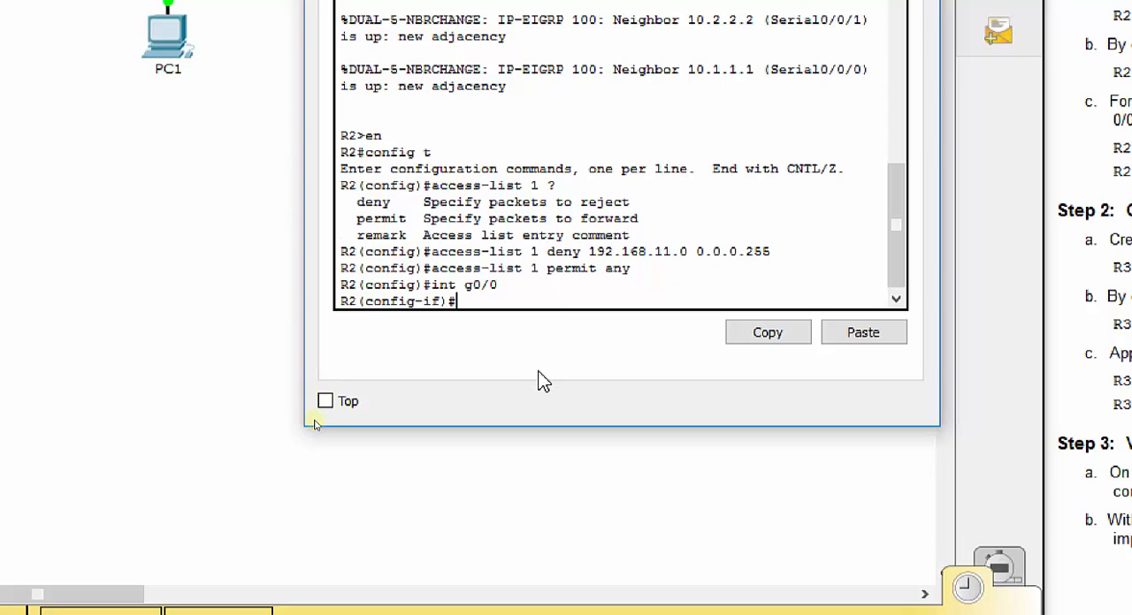
pyautogui.write('ip access-gr')
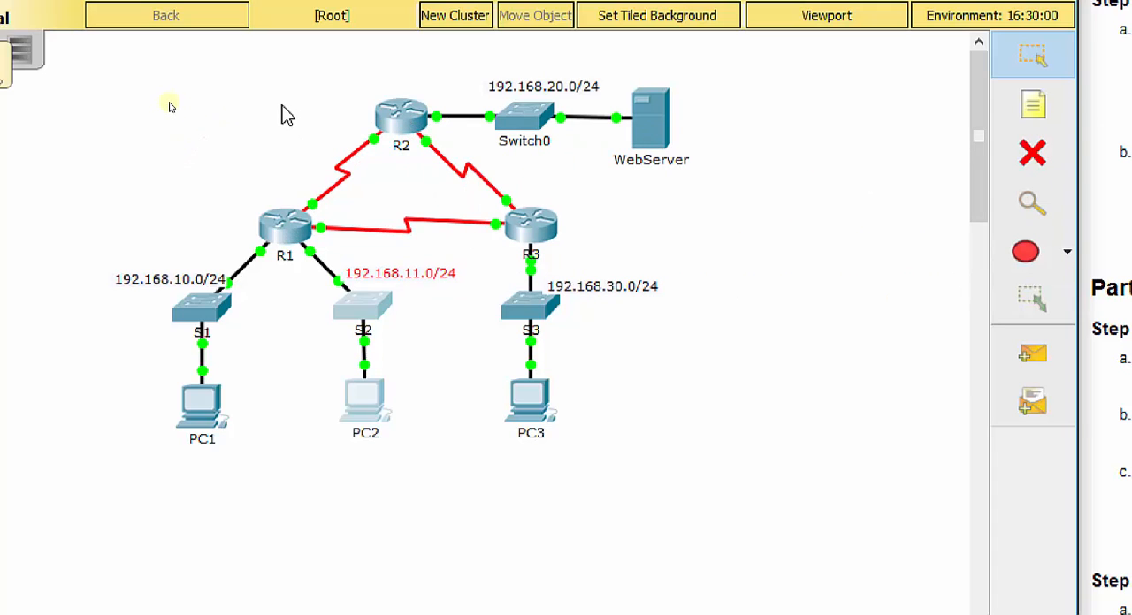
pyautogui.moveTo(343, 120)
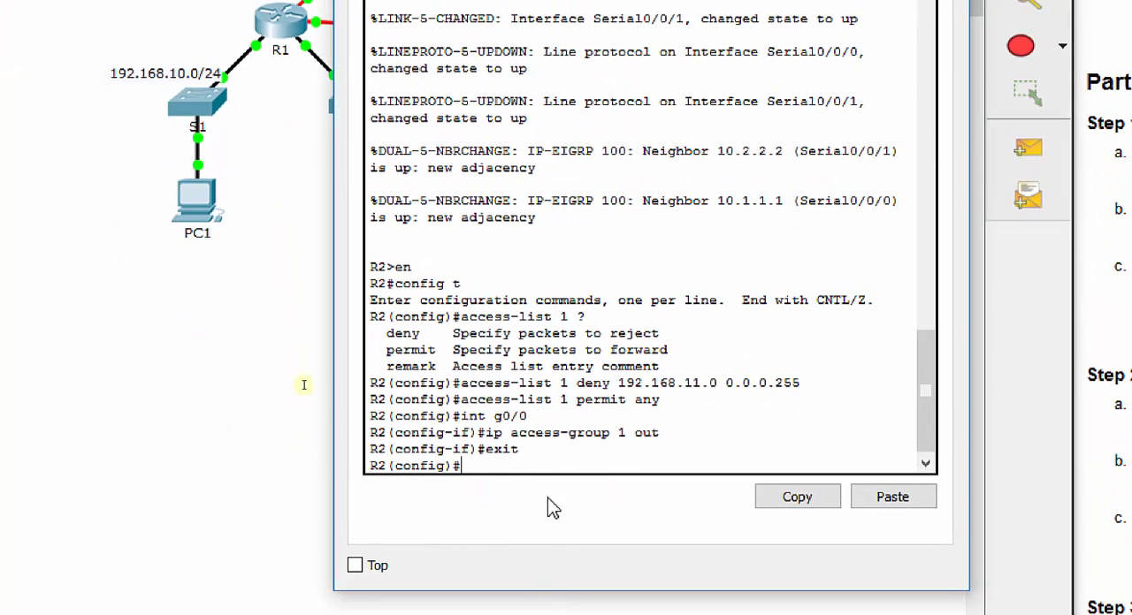
pyautogui.moveTo(461, 382); pyautogui.dragTo(610, 383)
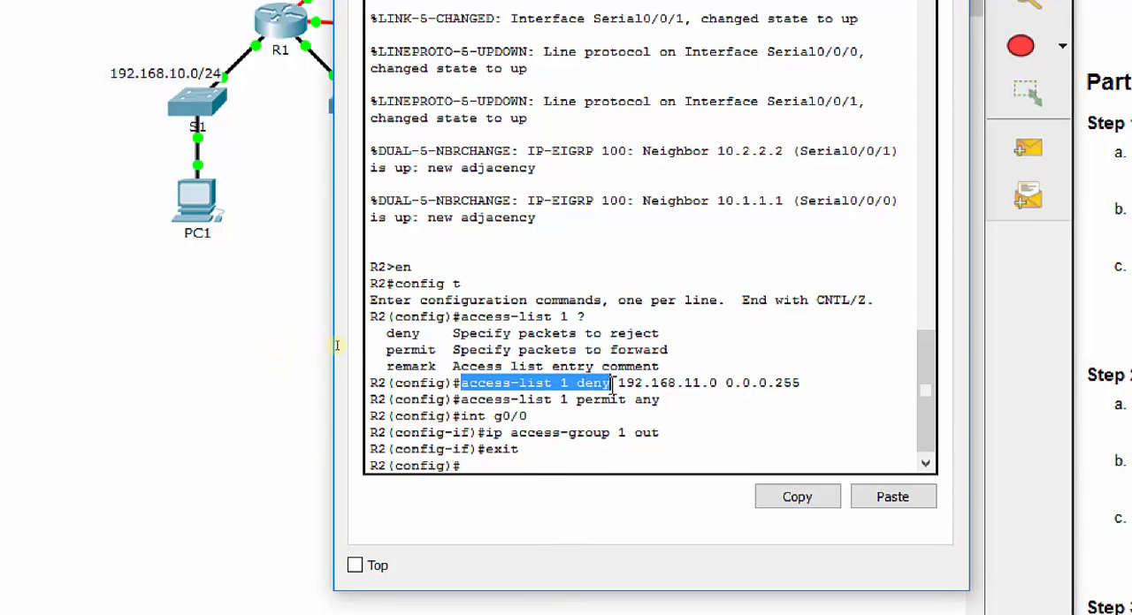
pyautogui.moveTo(610, 382); pyautogui.dragTo(805, 382)
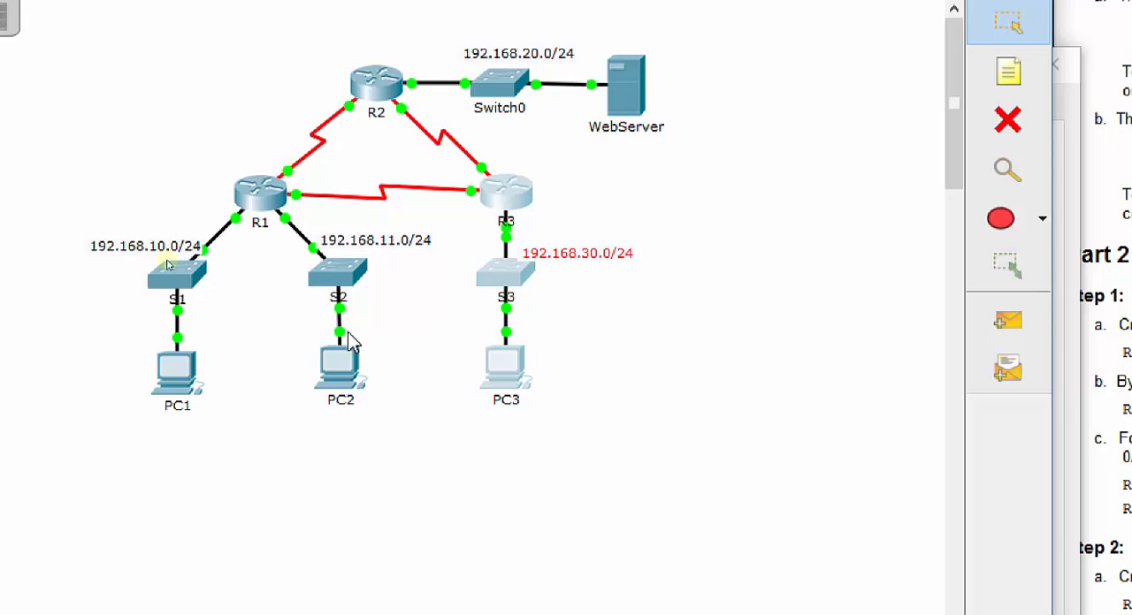
pyautogui.moveTo(148, 481)
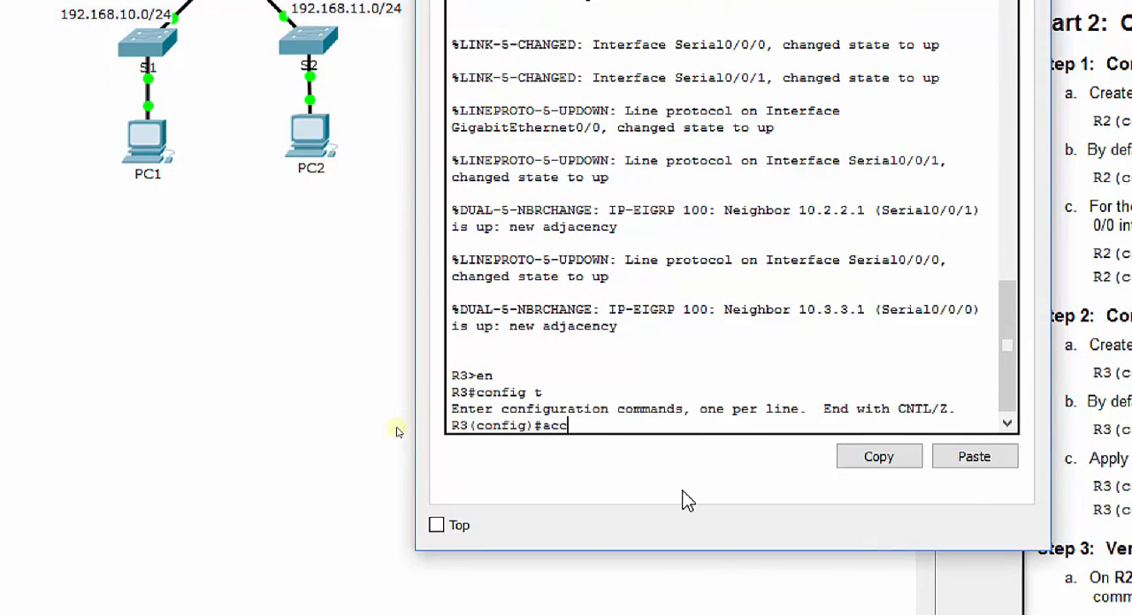
# - On R3, add access-list 1 deny 192.168.10.0 0.0.0.255
pyautogui.write('ess-li')
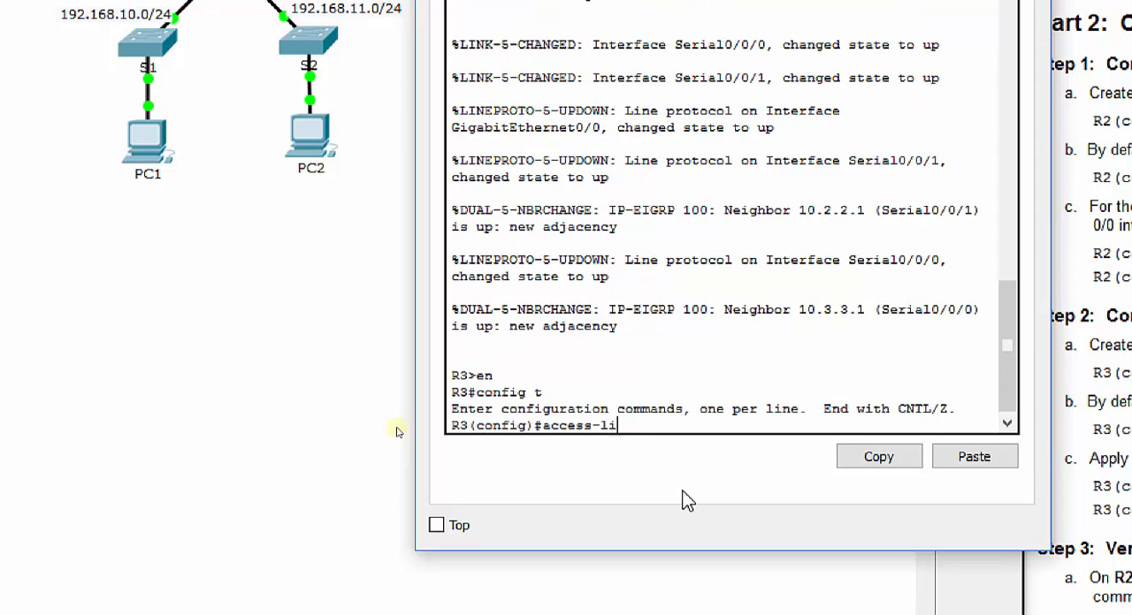
pyautogui.write('st')
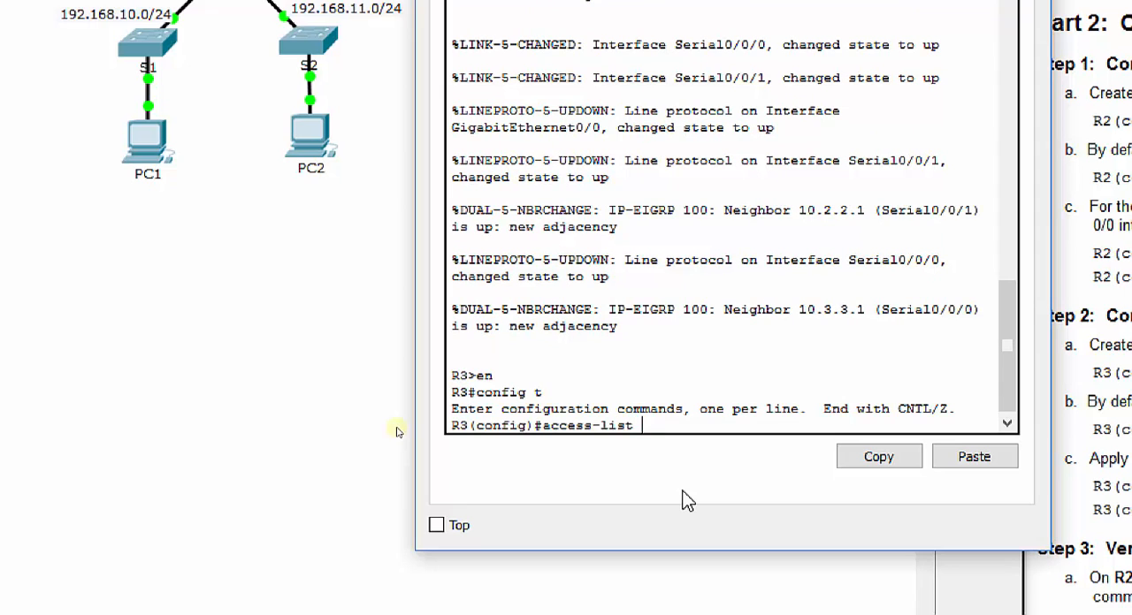
pyautogui.write('1 d')
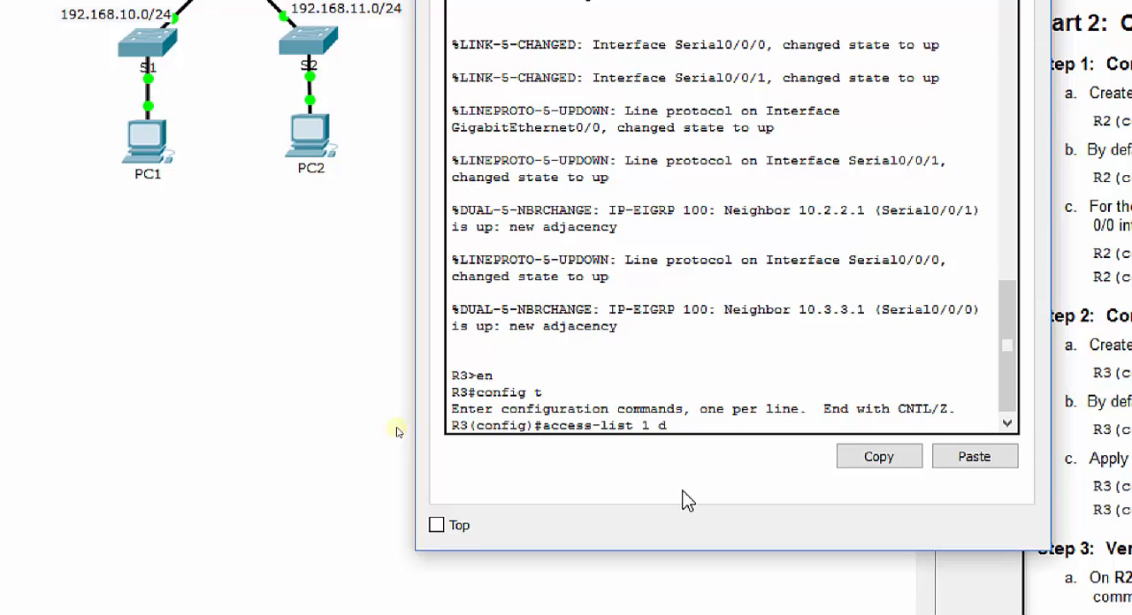
pyautogui.write('eny')
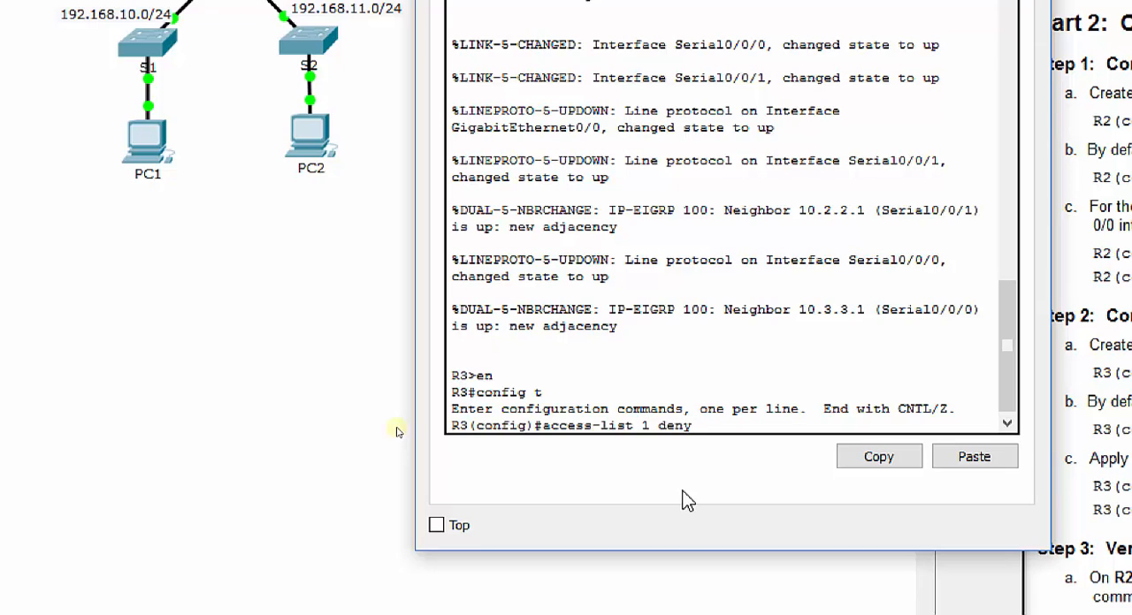
pyautogui.write('1921')
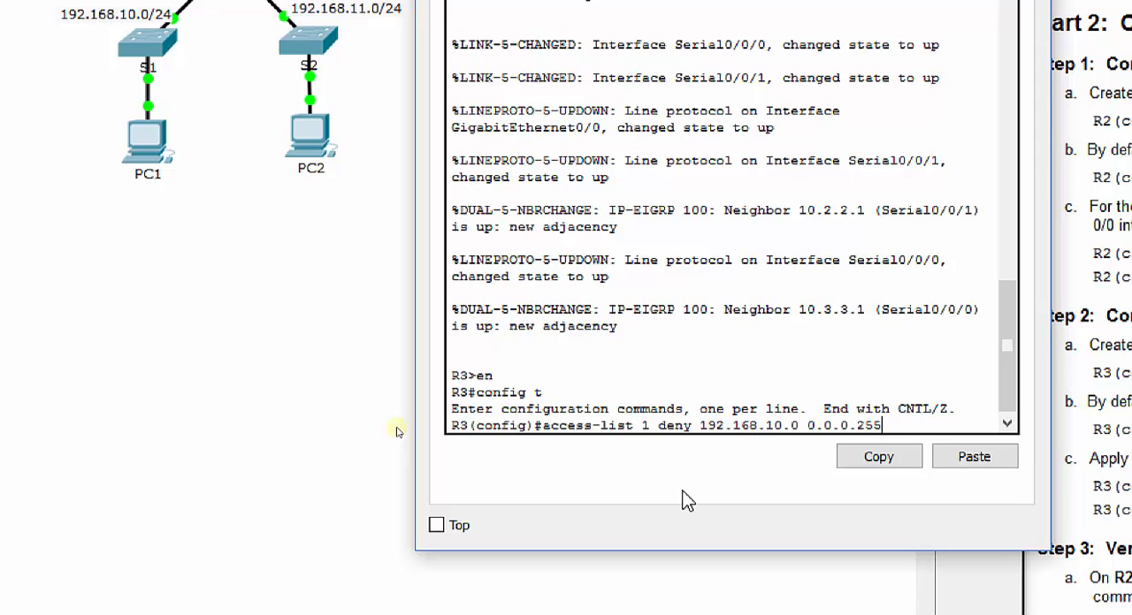
pyautogui.press('enter')
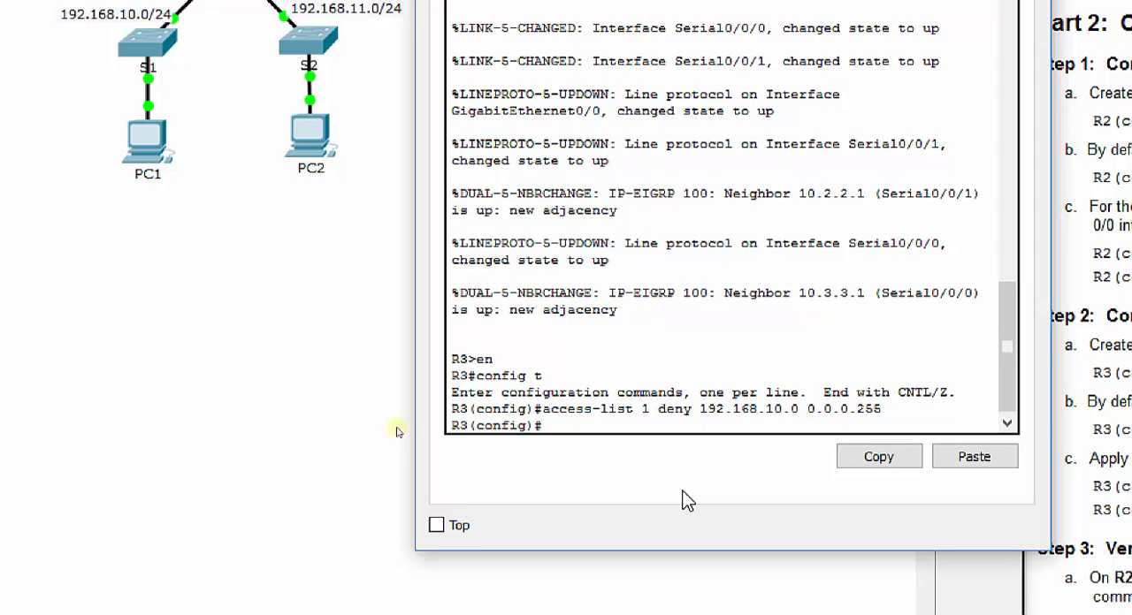
# - Add the R3 rule access-list 1 permit any
pyautogui.write('acce')
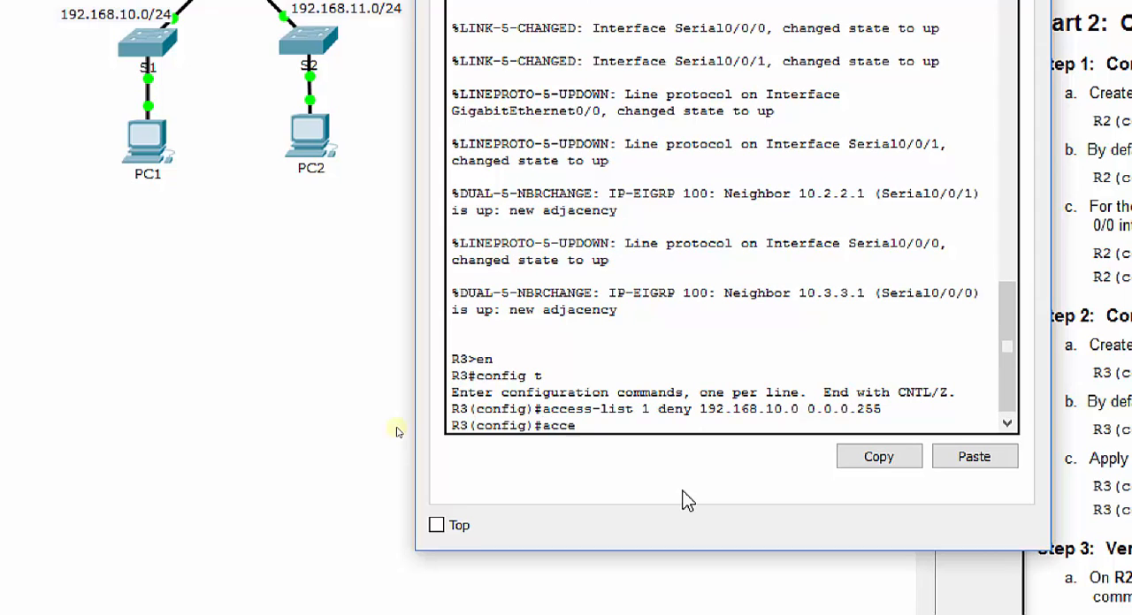
pyautogui.write('e-list 1')
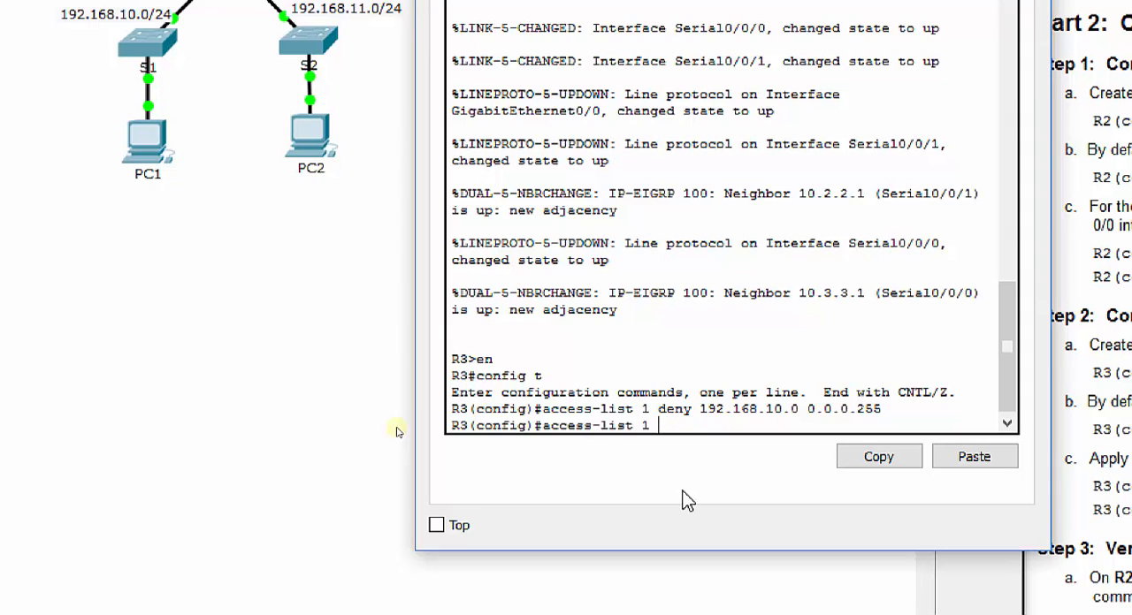
pyautogui.write('permit any')
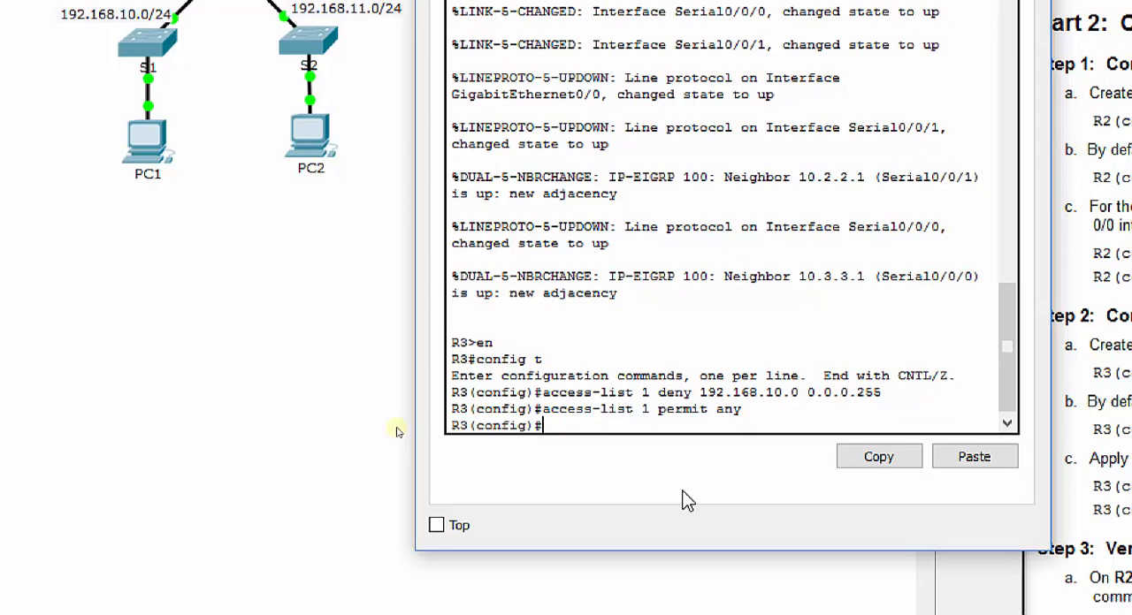
# - Enter R3's interface g0/0 and begin the ip access-group command
pyautogui.write('int')
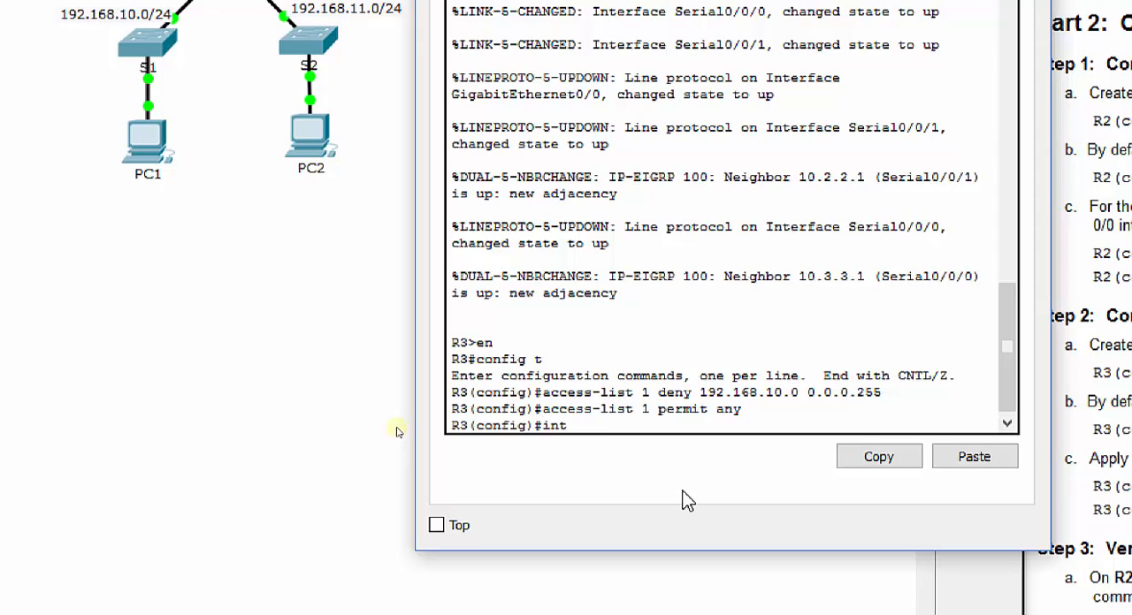
pyautogui.write('g0/0')
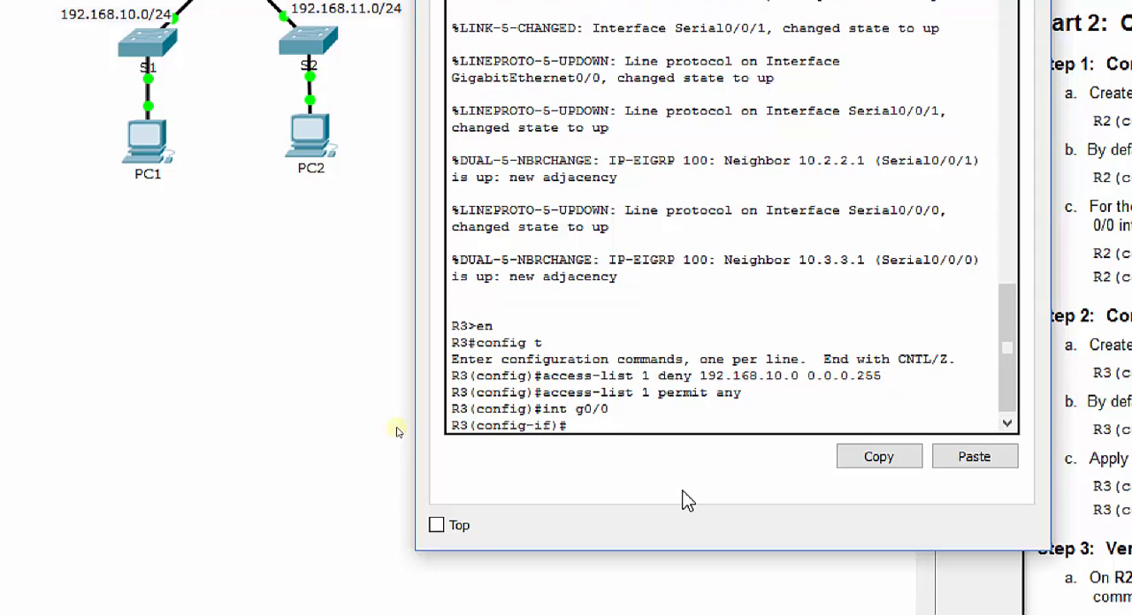
pyautogui.write('ip access')
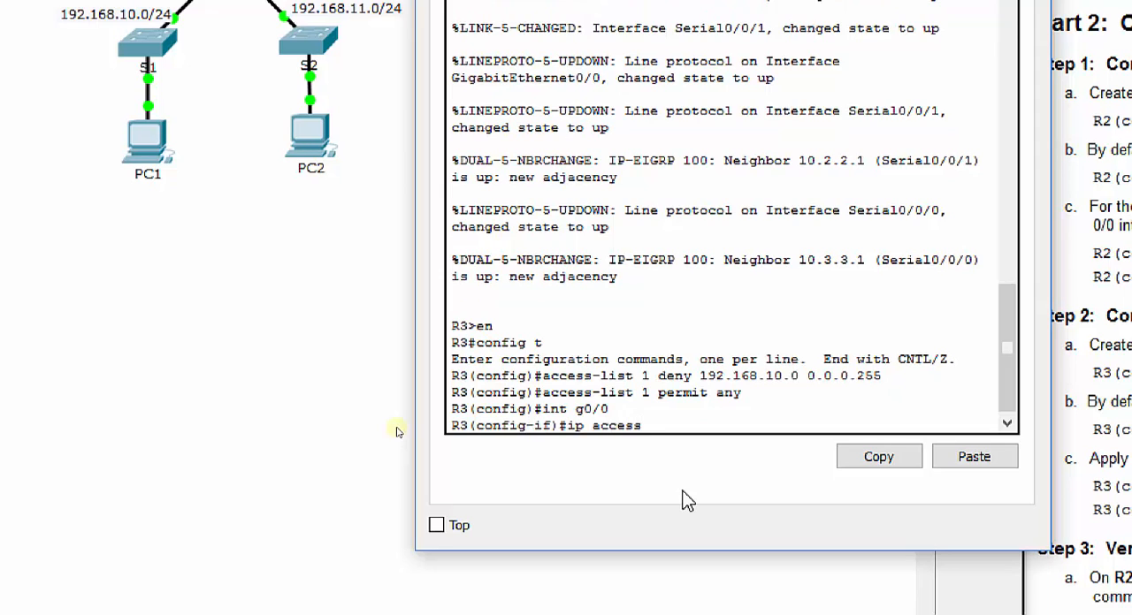
pyautogui.write('-group')
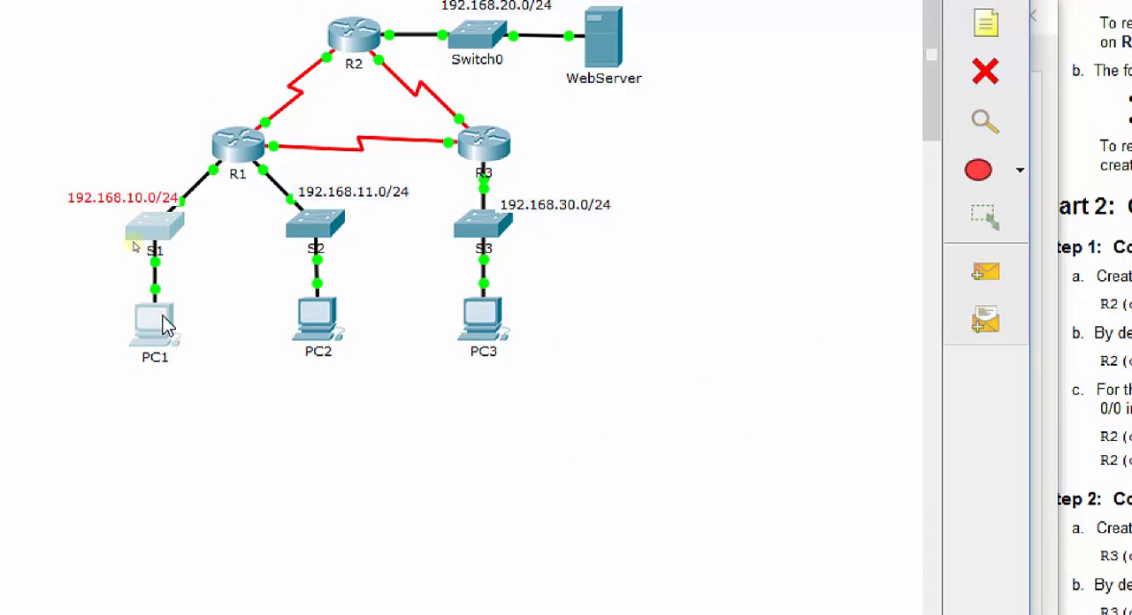
pyautogui.moveTo(292, 152)
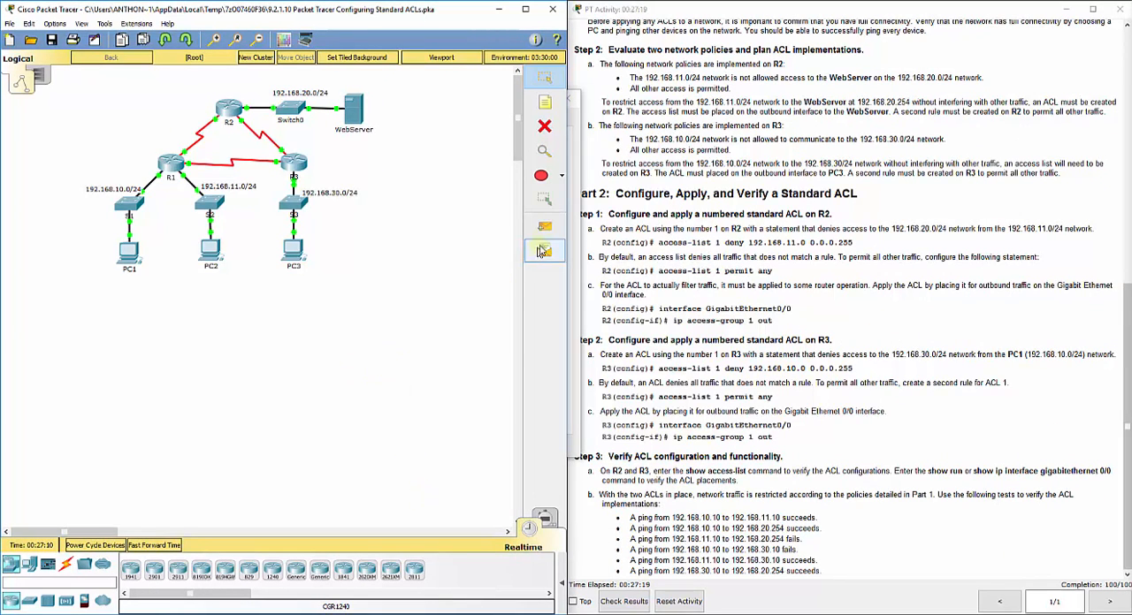
# - Select the Add Simple PDU tool to build a test packet from PC2
pyautogui.click(544, 250)
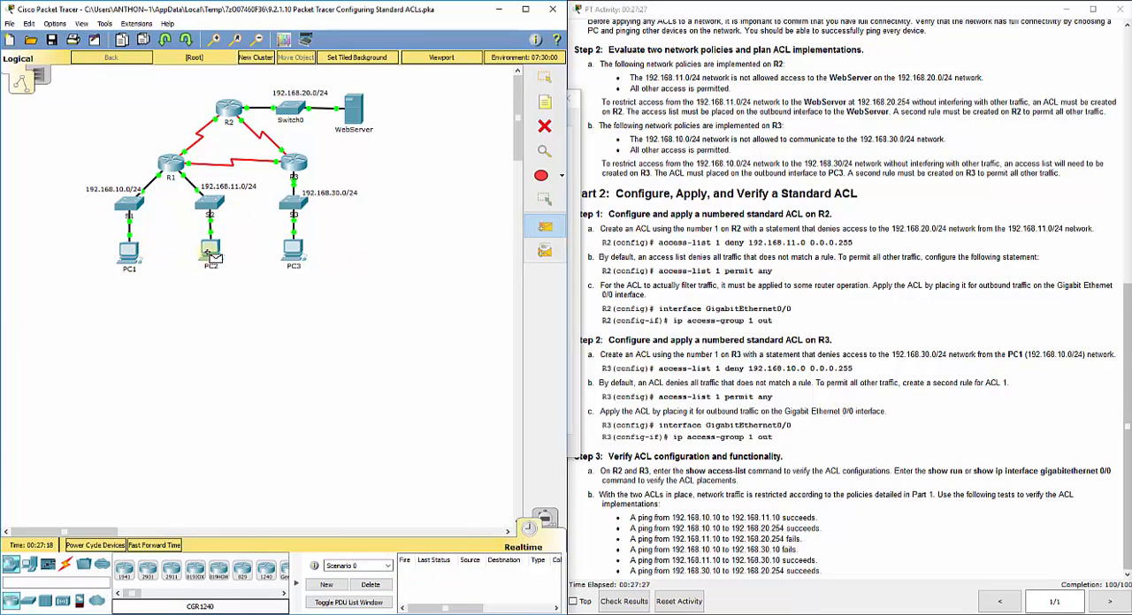
pyautogui.moveTo(210, 252)
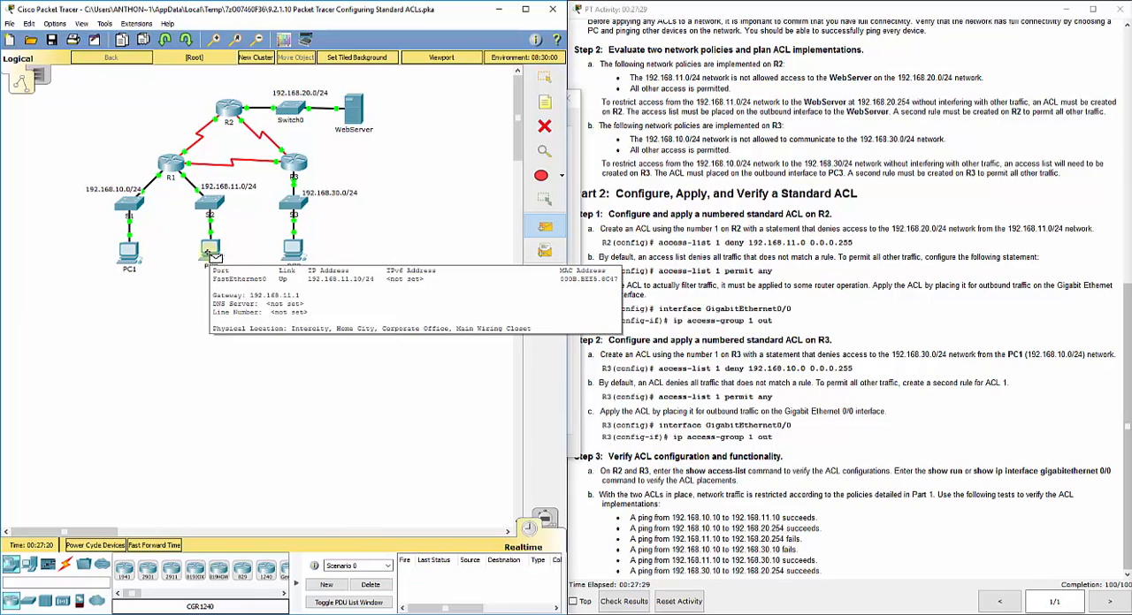